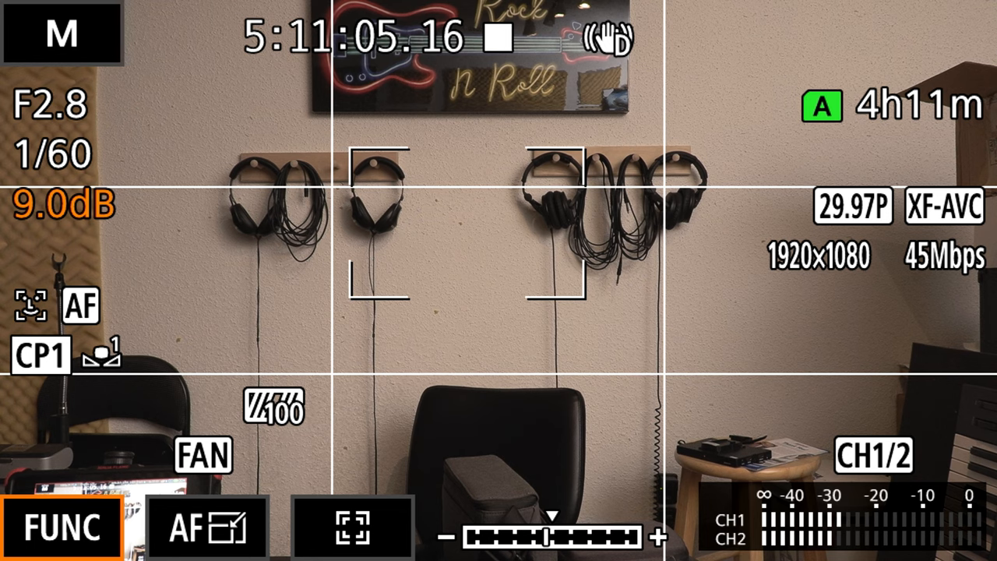
Set Network Settings > Activate to Off and view the saved connection list, including Ethernet
click(62, 526)
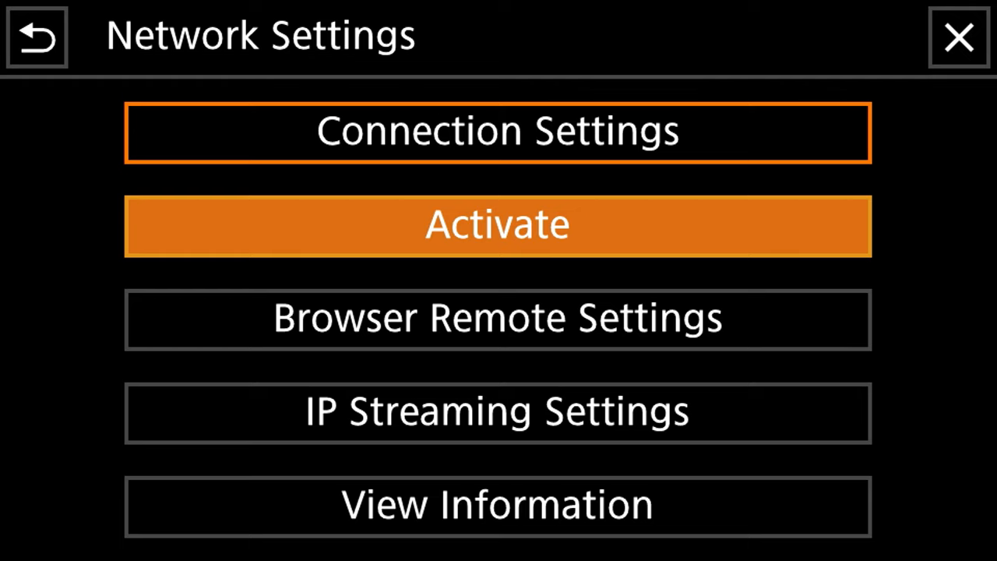
click(498, 225)
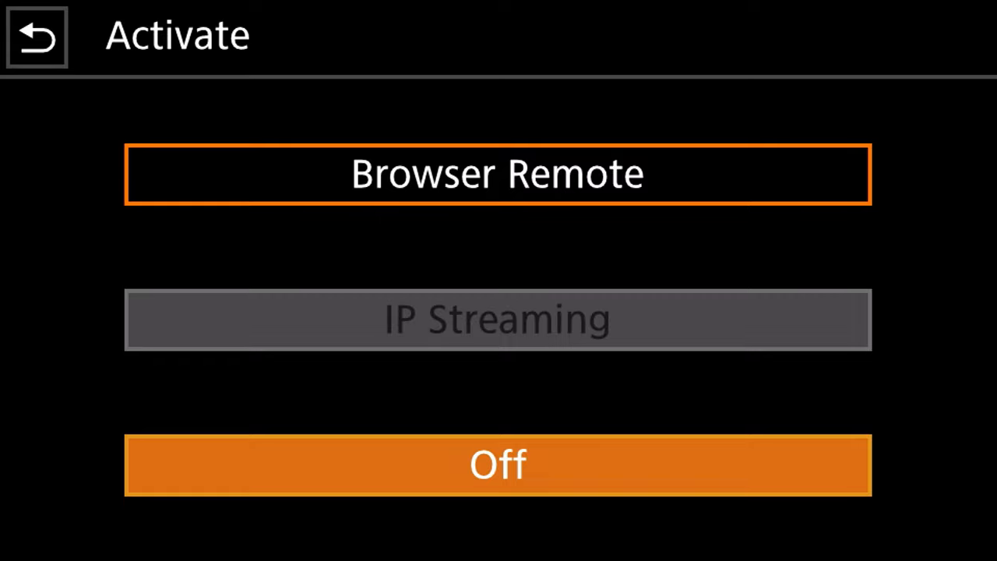
click(36, 37)
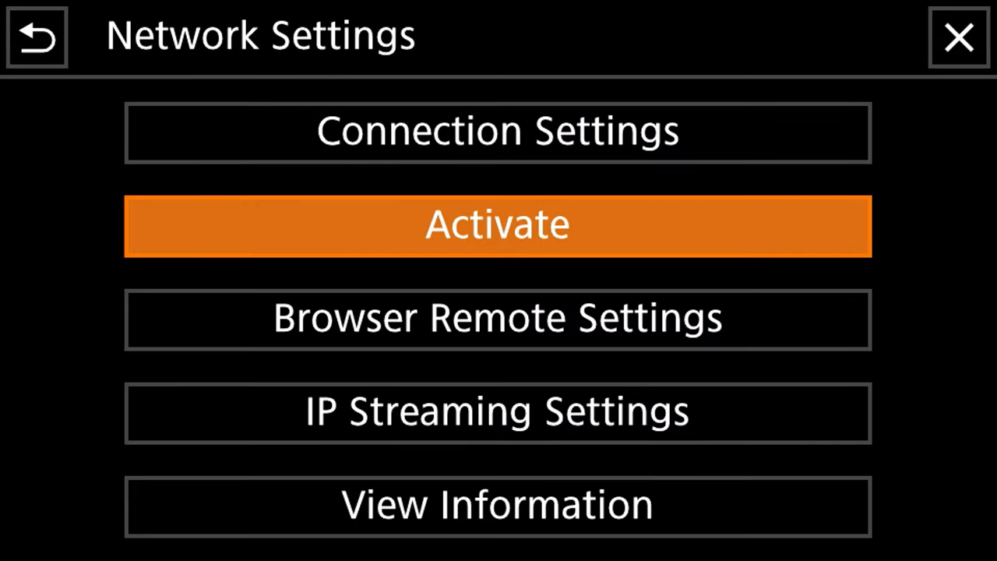
click(497, 130)
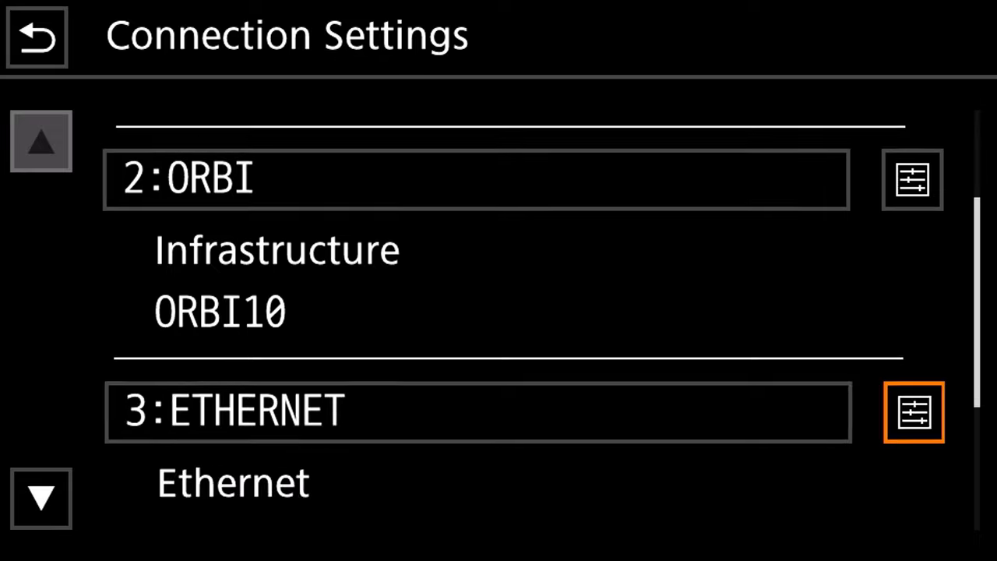
Open cameraAP's details, page through SSID, encryption and password, and begin editing it
scroll(up, 3)
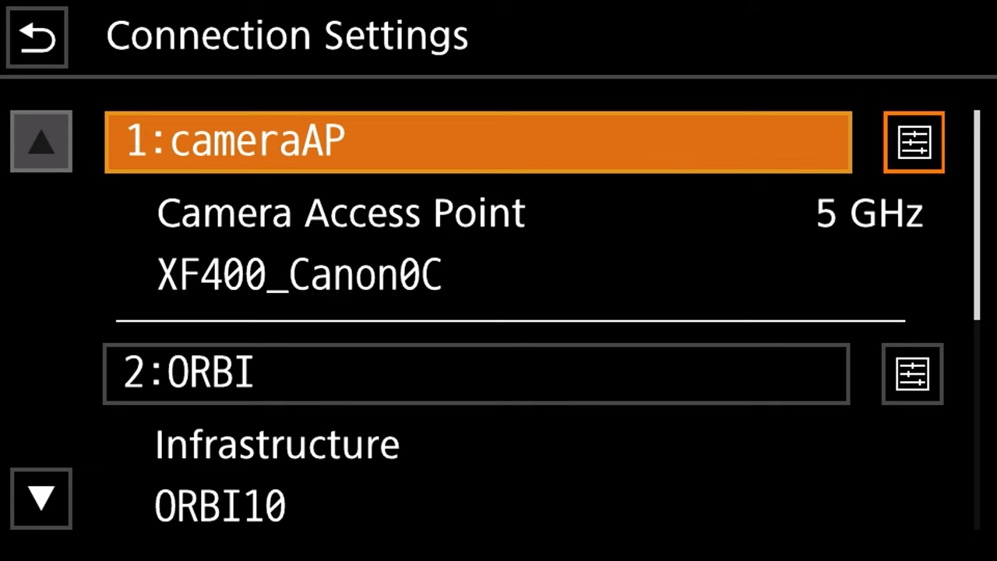
click(913, 141)
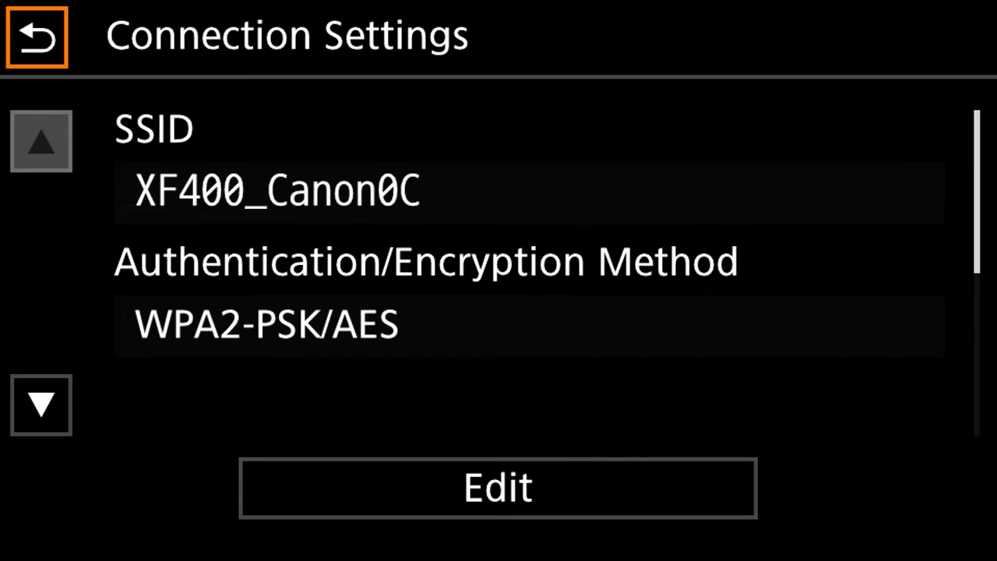
click(41, 141)
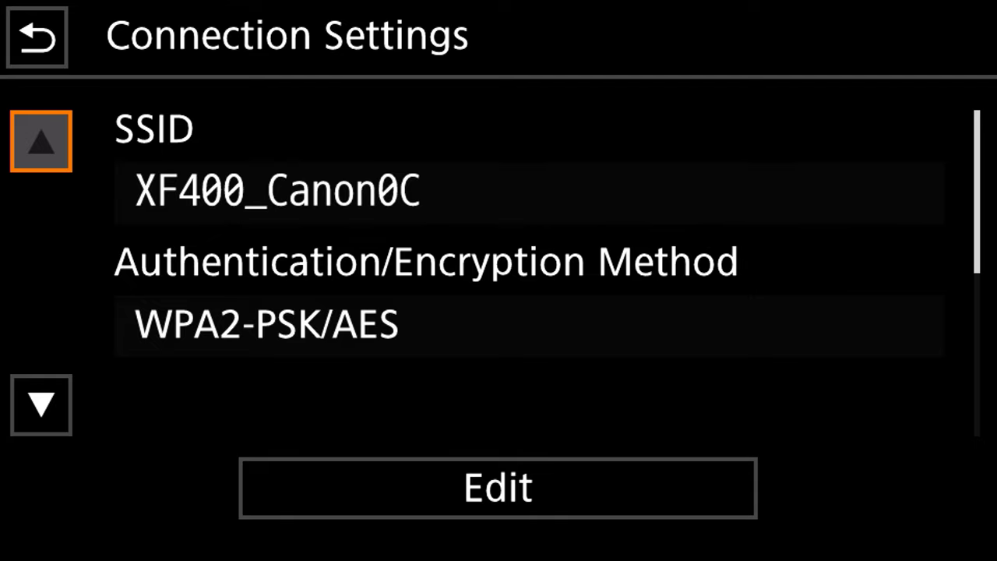
click(40, 404)
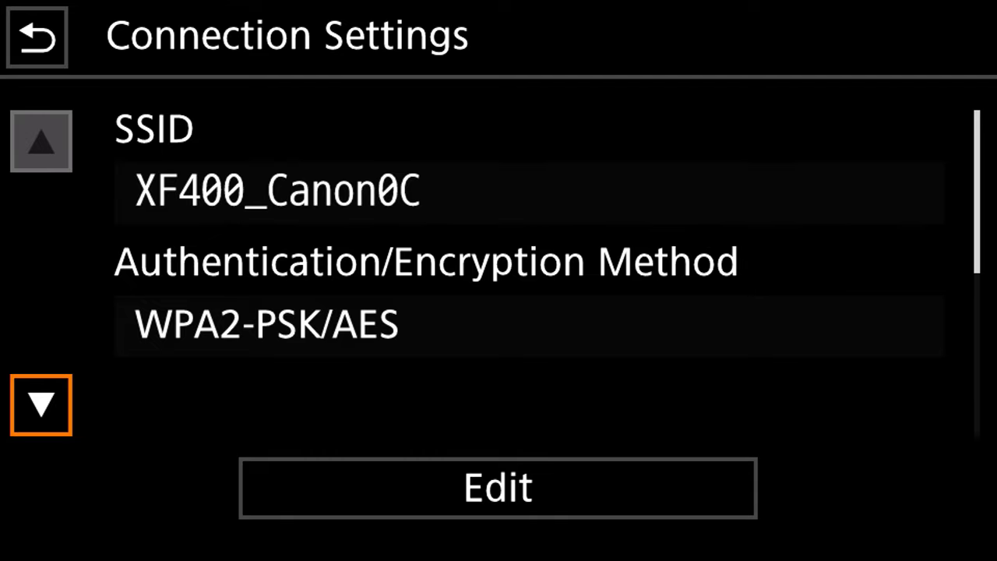
click(41, 404)
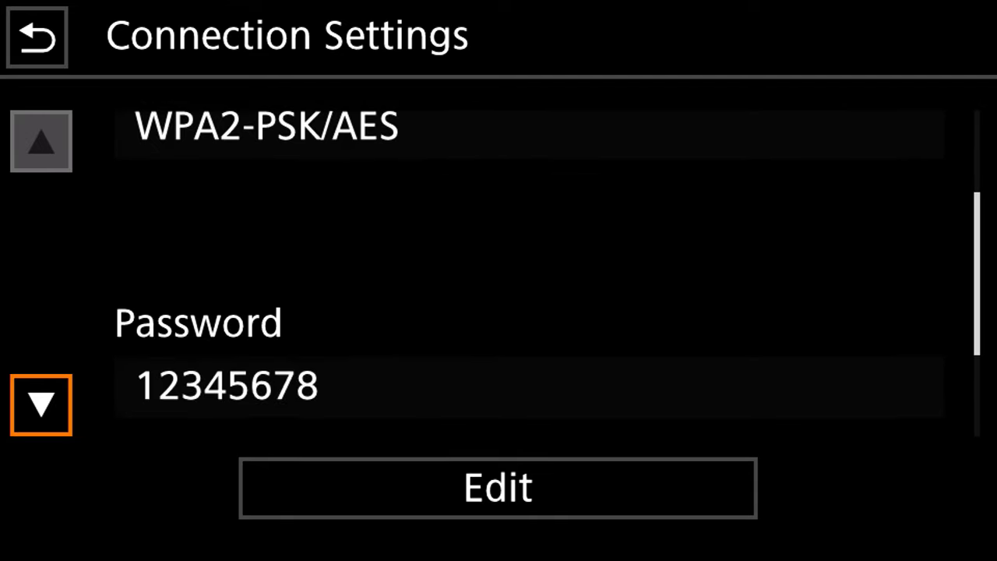
click(40, 404)
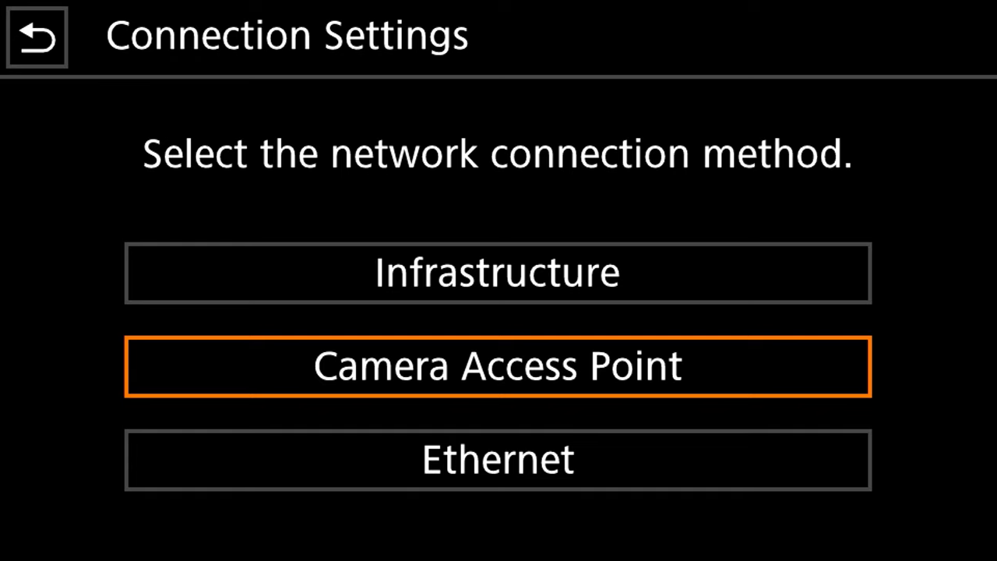
Choose Camera Access Point mode and keep the existing XF400_Canon0C SSID
click(497, 366)
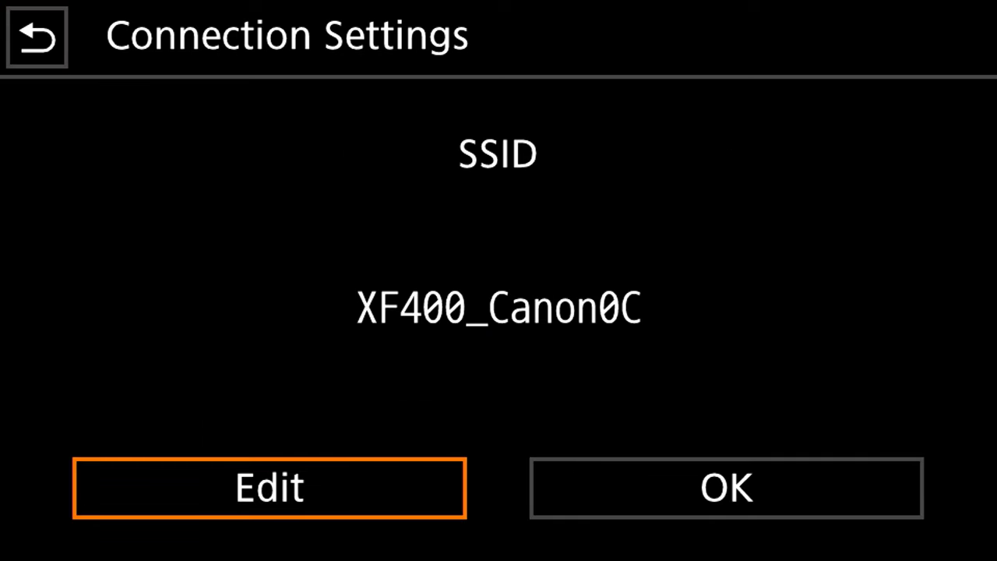
click(269, 487)
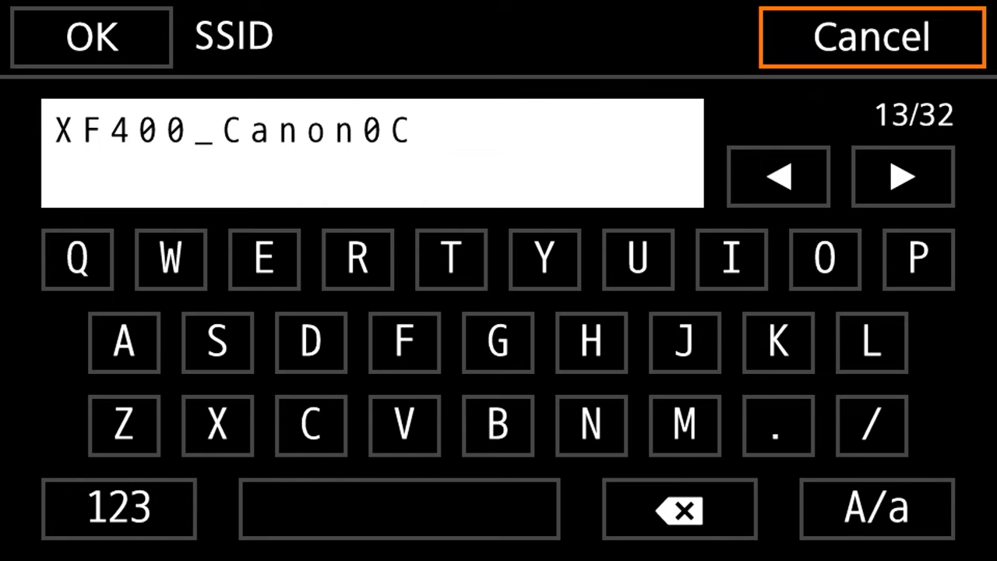
click(90, 37)
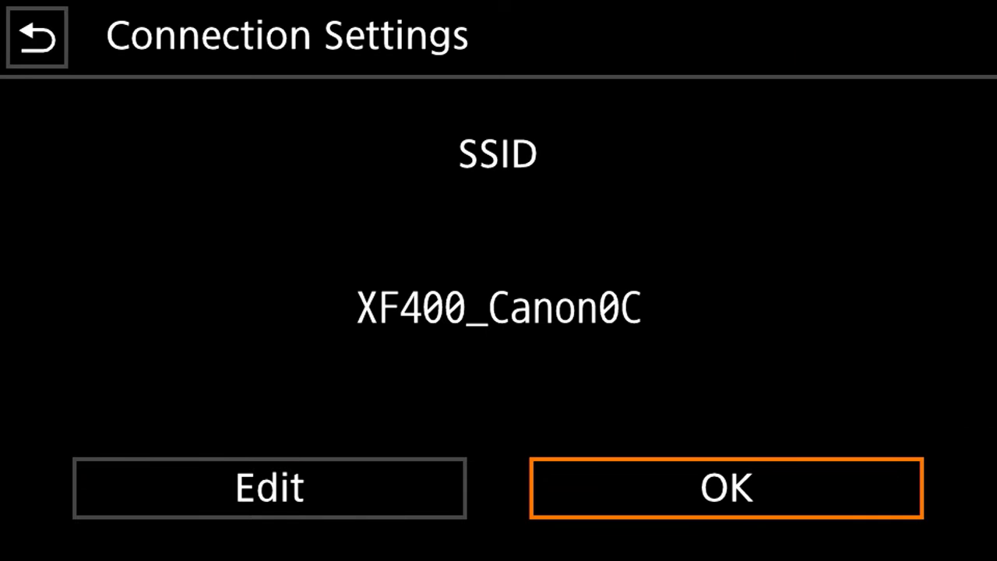
click(724, 487)
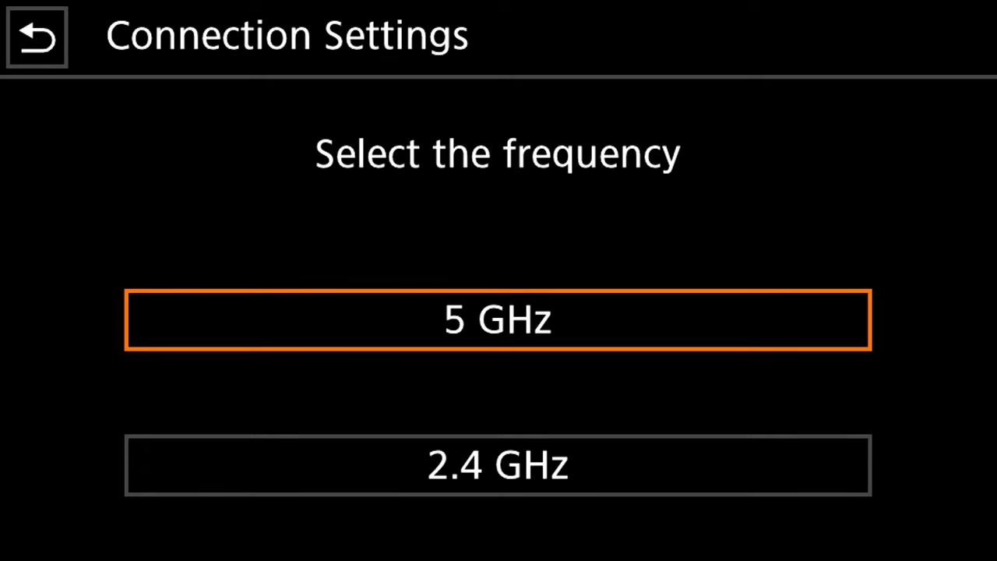
Select 5 GHz on channel 149 and keep the existing encryption key
click(498, 319)
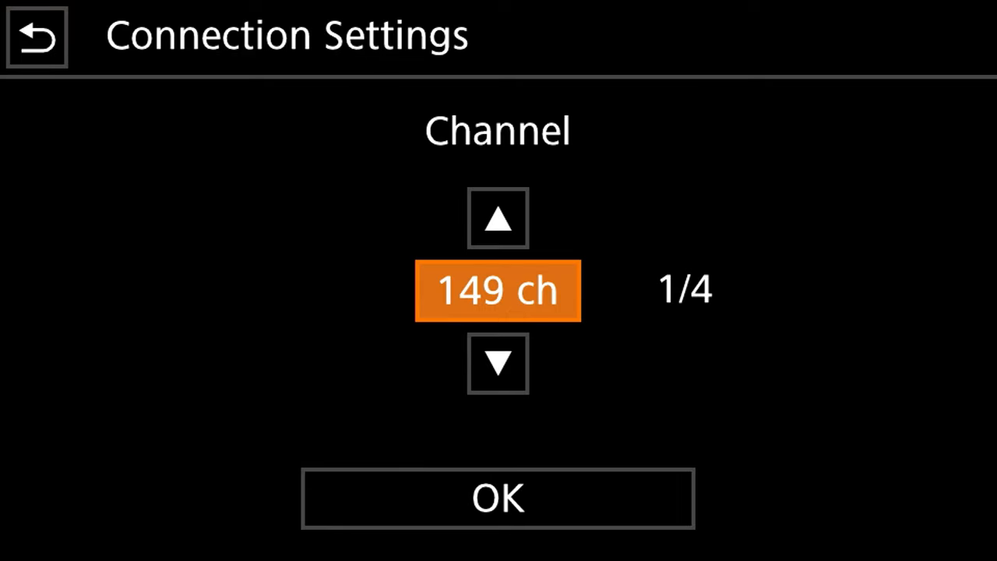
click(497, 498)
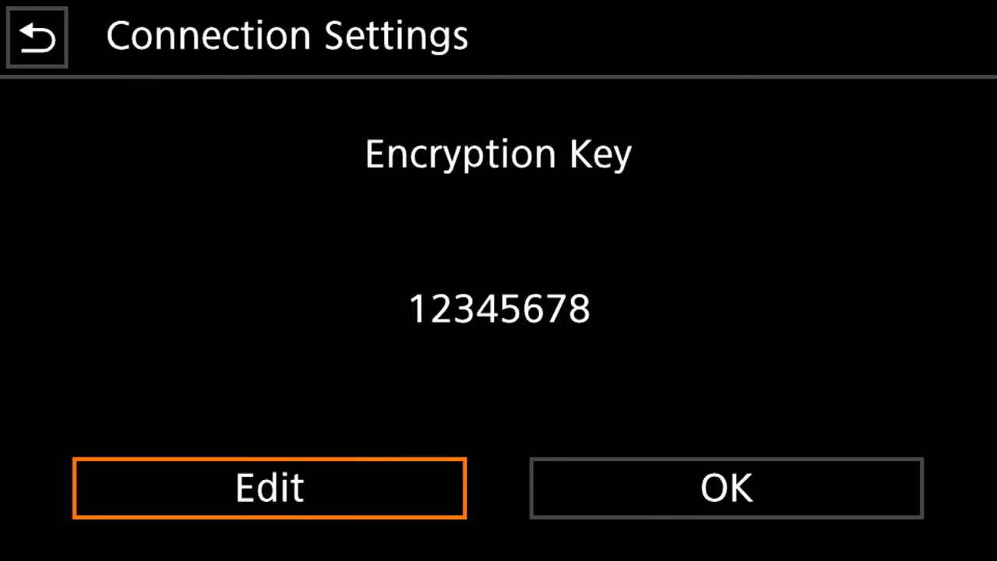
click(268, 488)
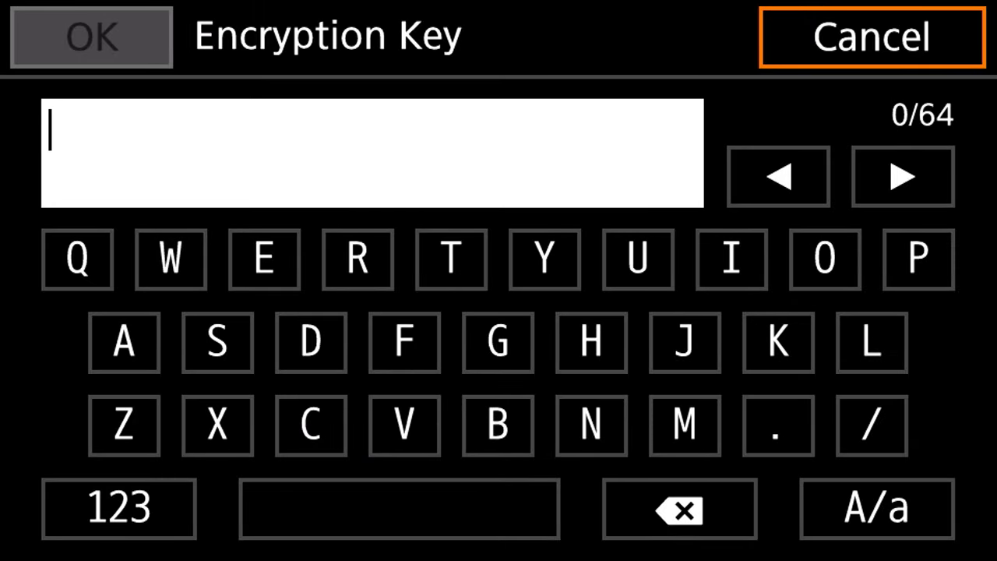
click(91, 36)
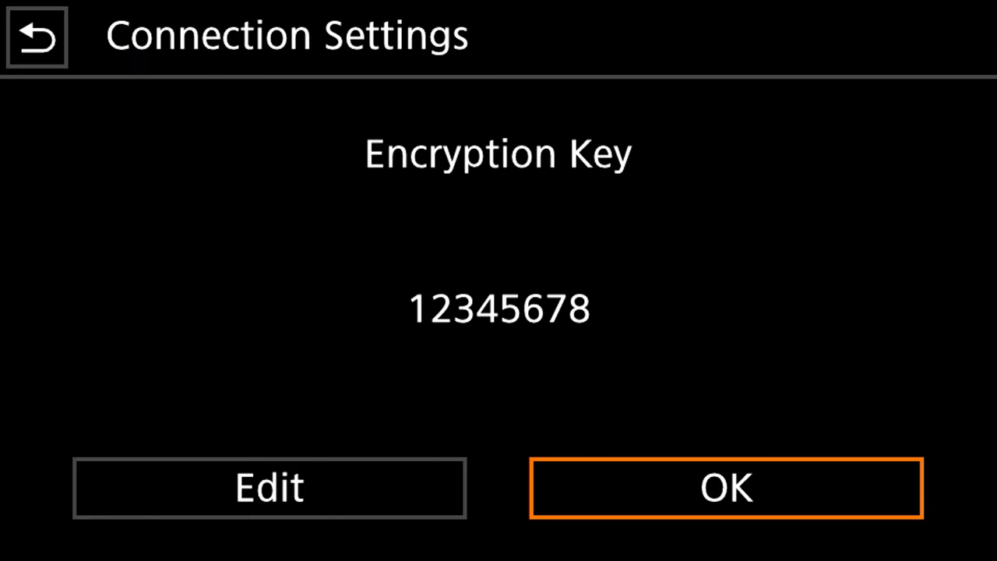
click(725, 488)
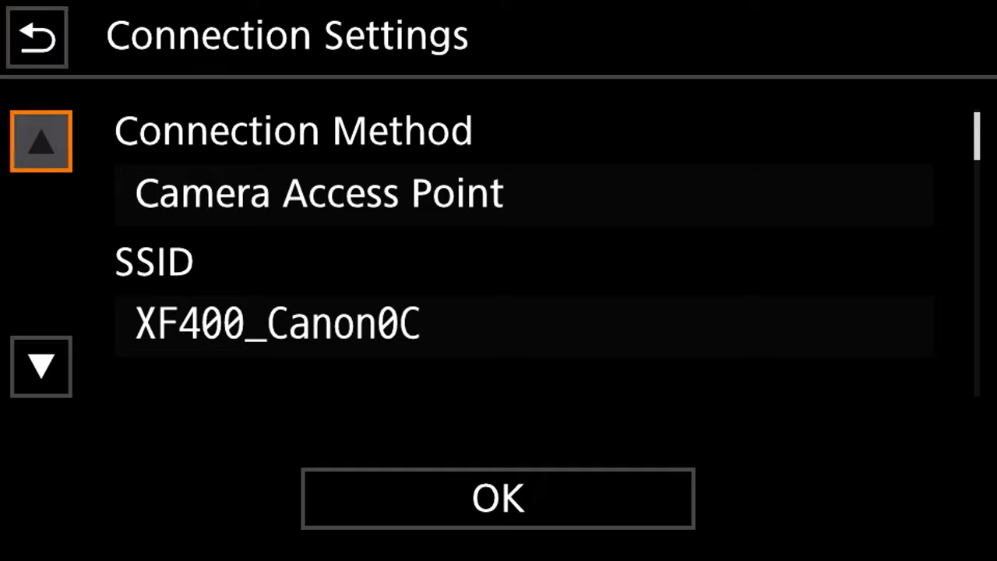
Page through the summary, keep the name cameraAP, and save the configuration
click(40, 366)
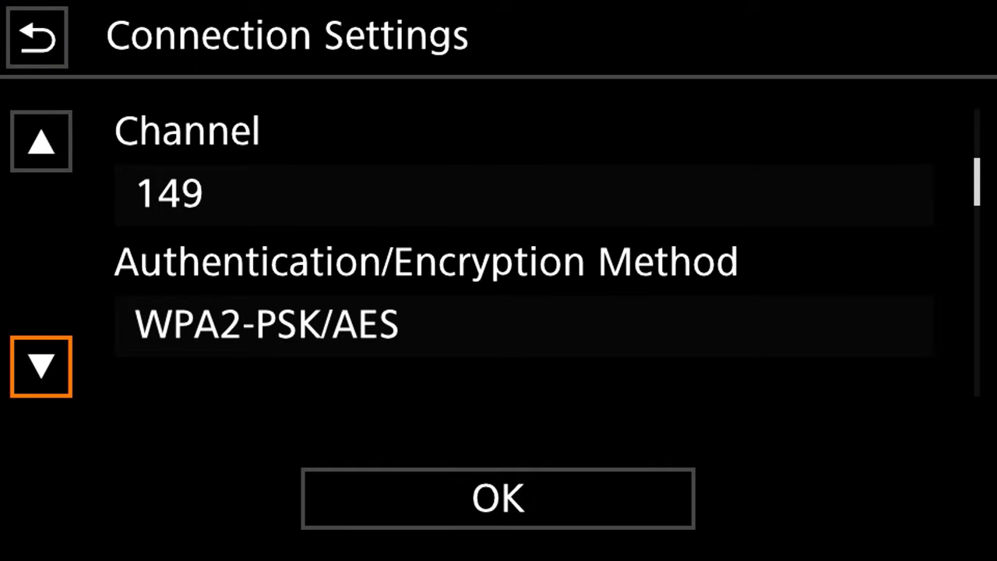
click(41, 366)
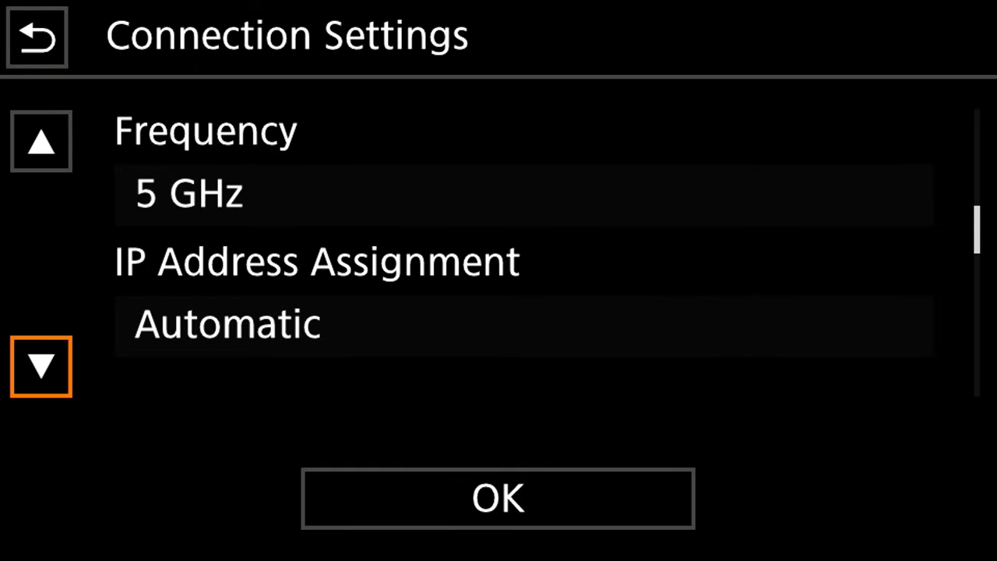
click(41, 366)
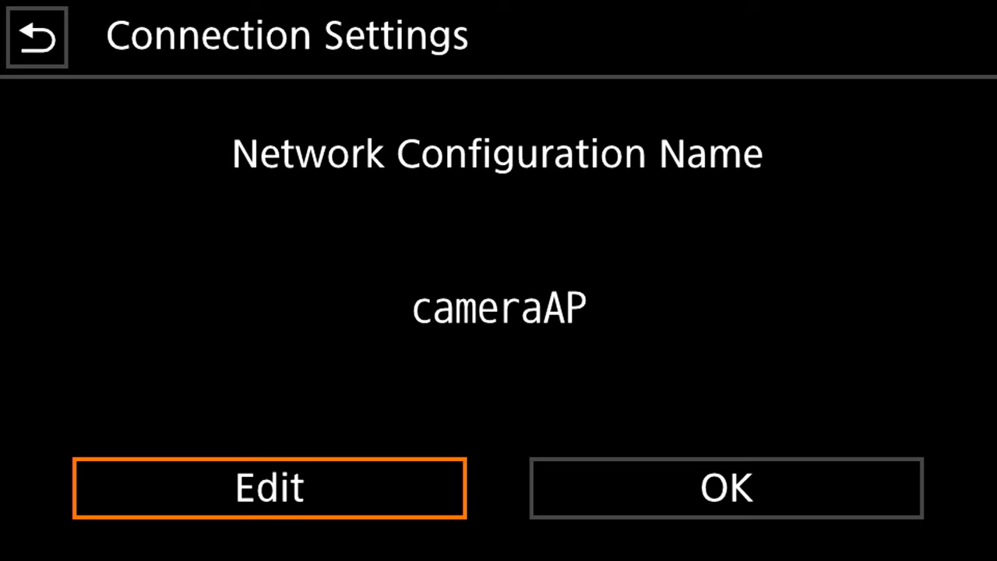
click(725, 487)
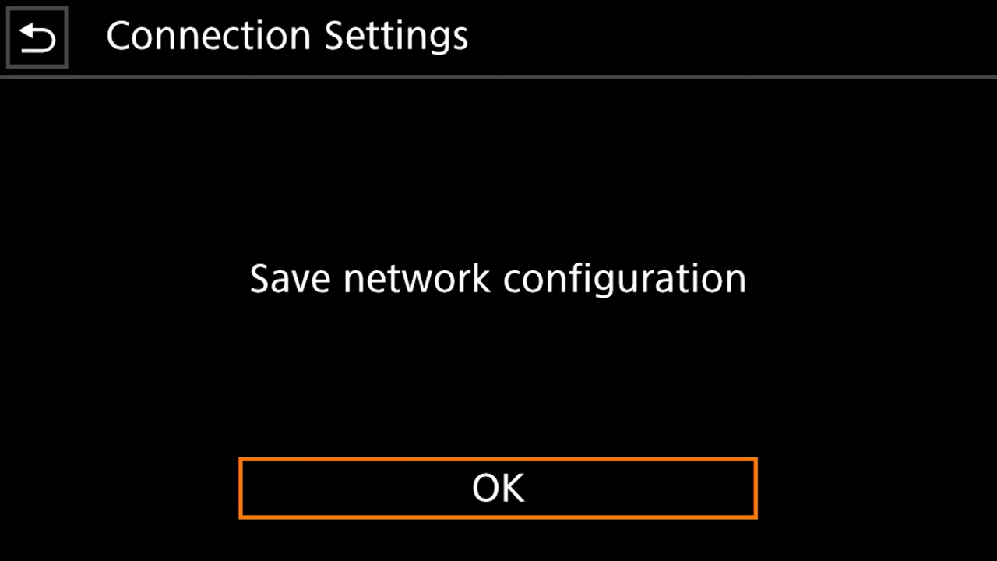
click(498, 488)
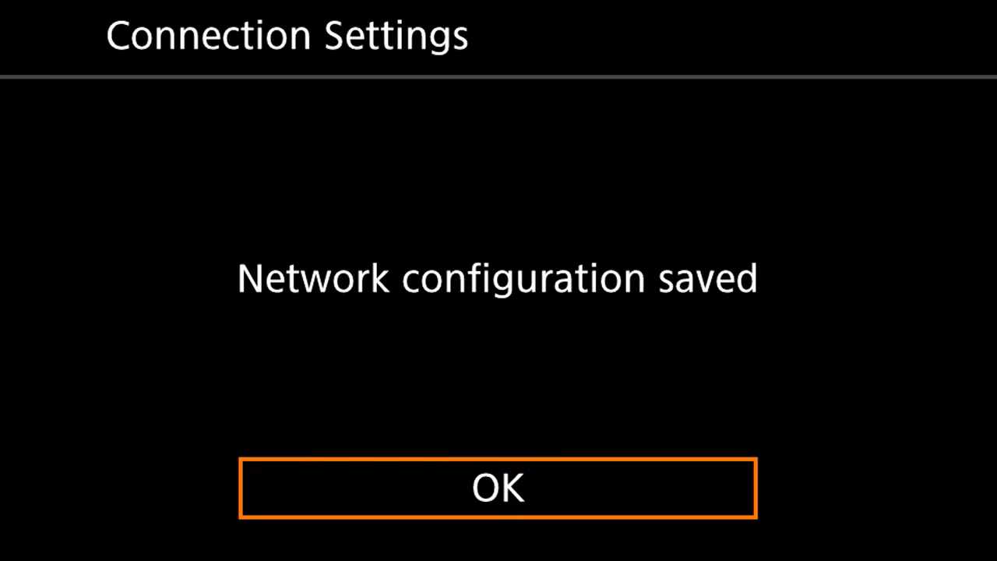
click(497, 488)
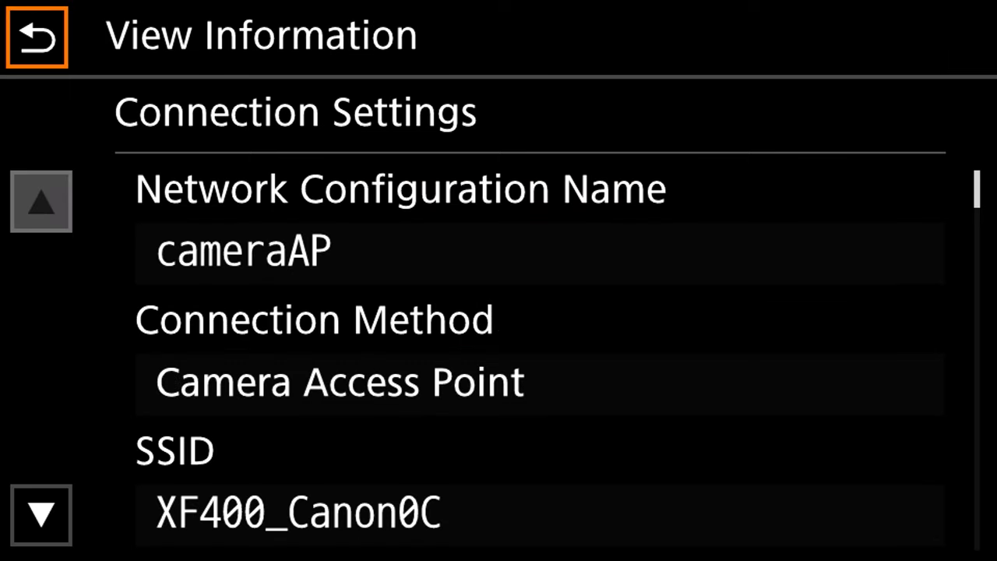
Page through cameraAP's details to read IP address 192.168.0.80, then return to Network Settings
click(41, 514)
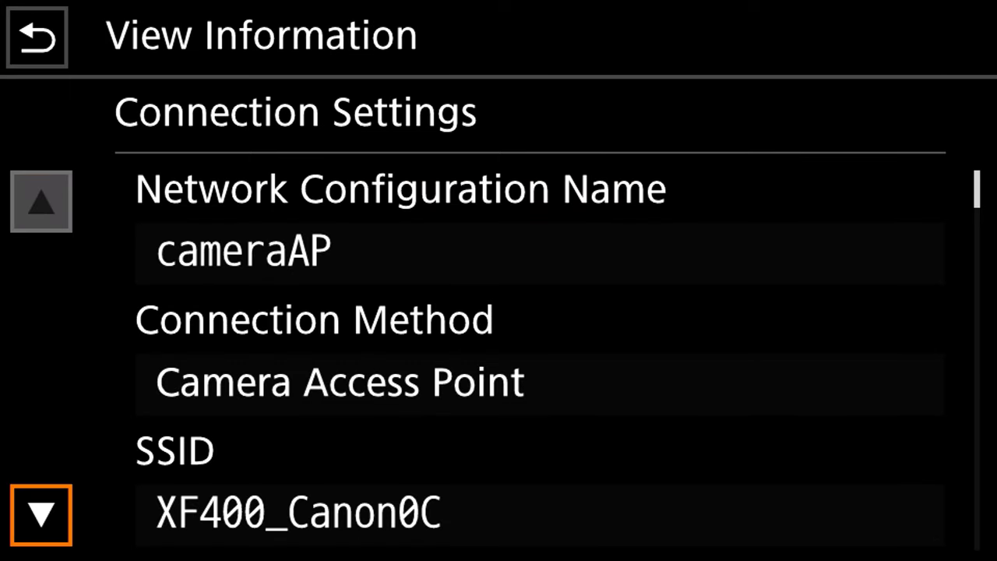
click(41, 514)
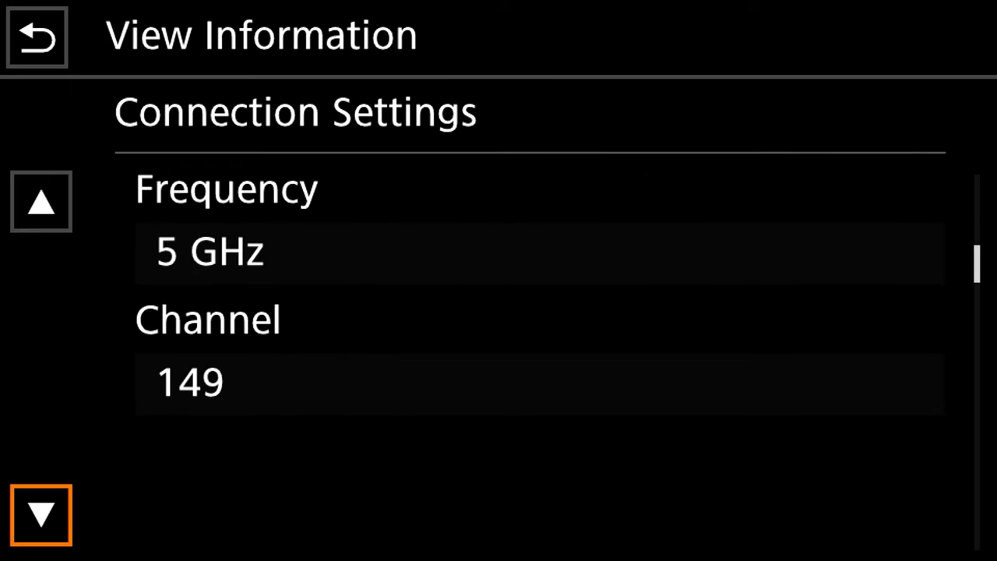
click(40, 514)
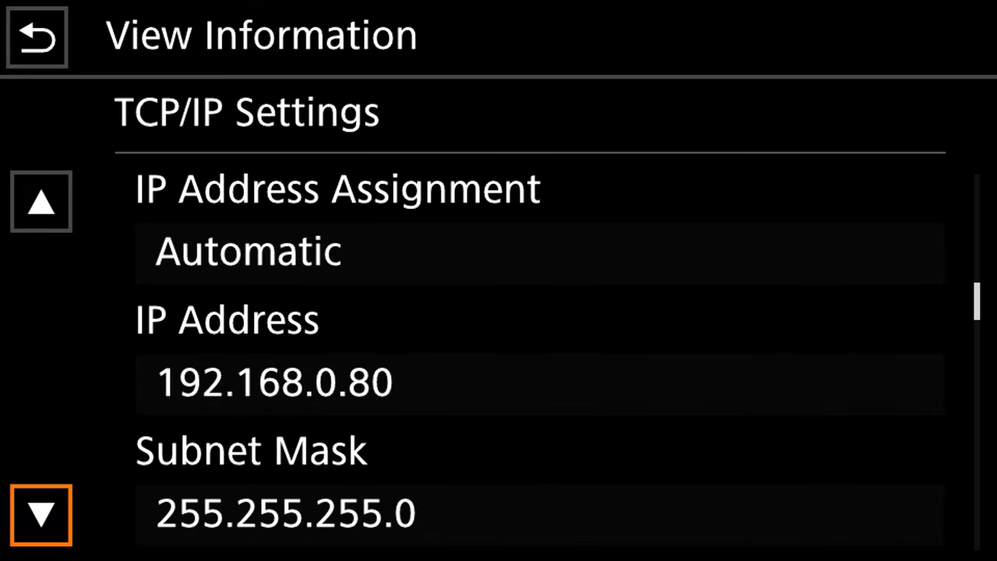
click(36, 37)
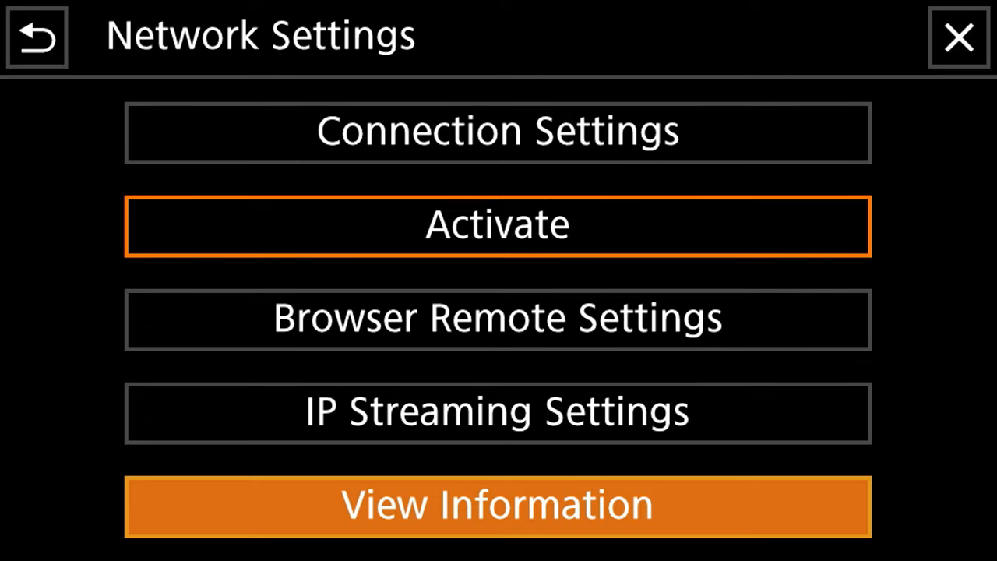
Set Network Settings > Activate to Browser Remote
click(497, 225)
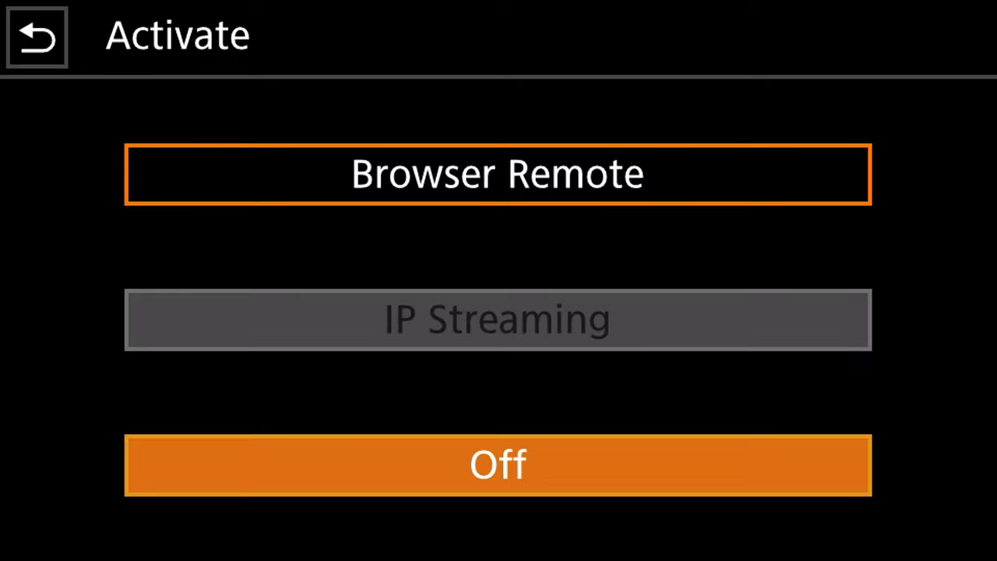
click(498, 173)
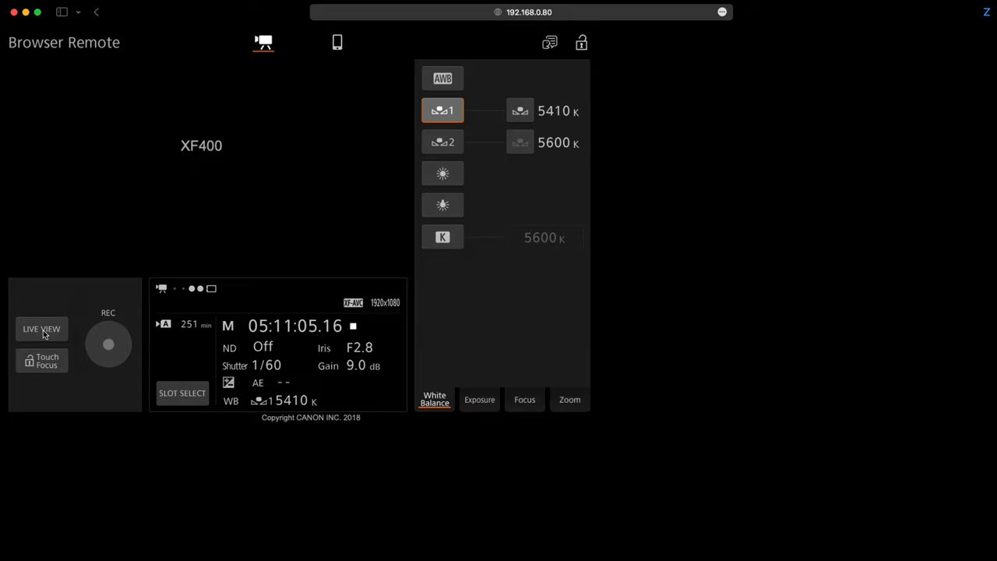
Start LIVE VIEW to show the XF400's live room feed in the page
click(42, 328)
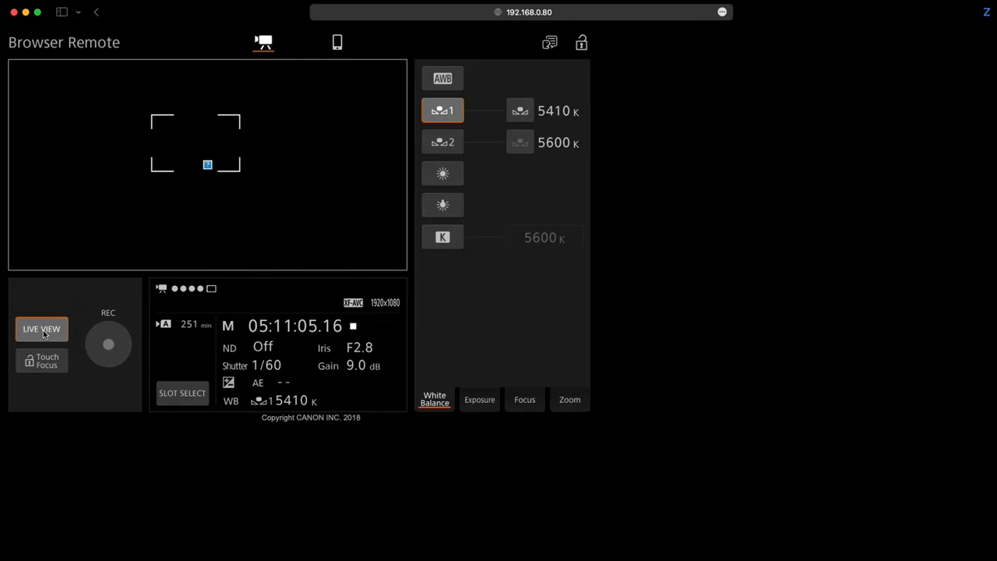
click(41, 328)
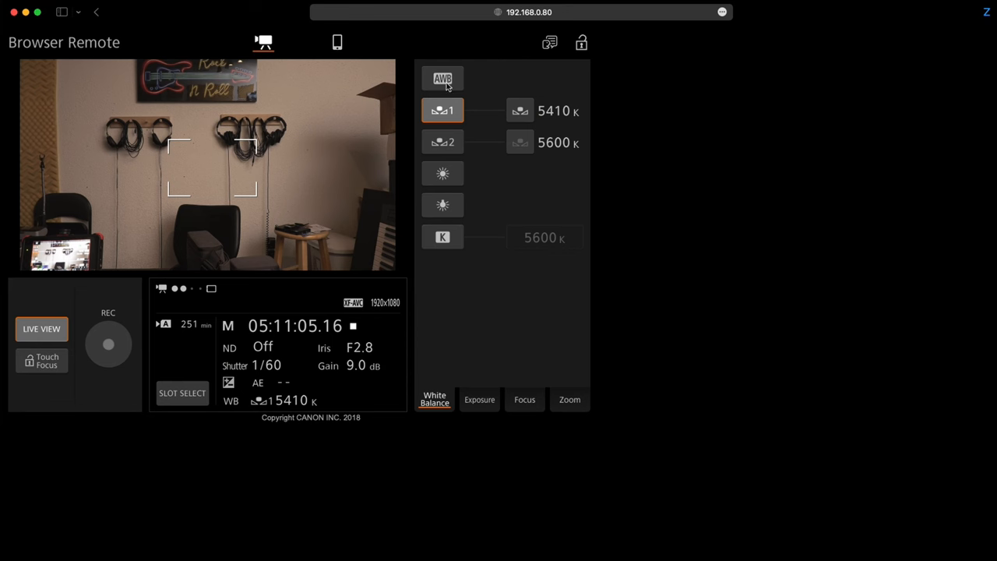
Try AWB and 5600 K white balance, then settle on custom preset 1 at 4300 K
click(442, 78)
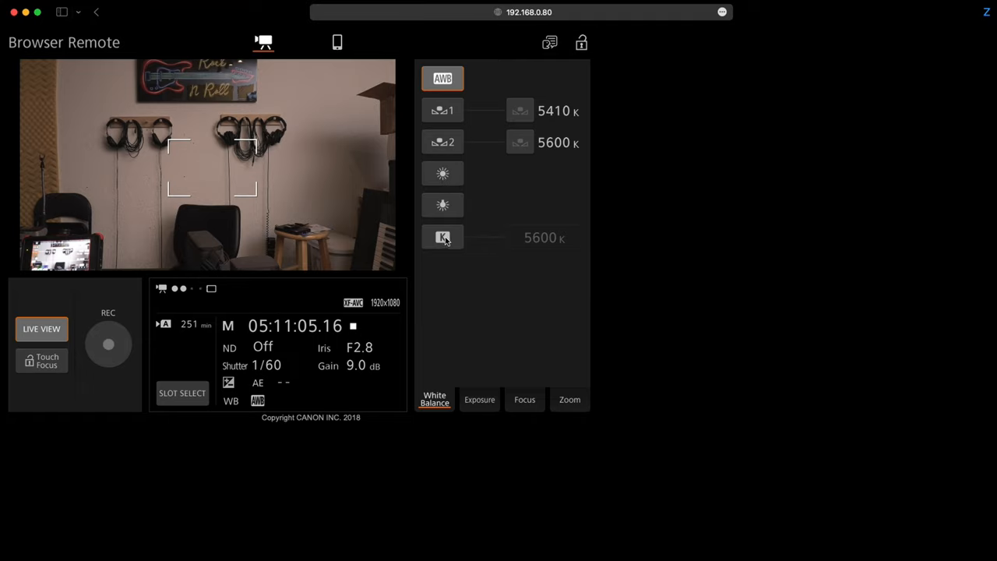
click(443, 237)
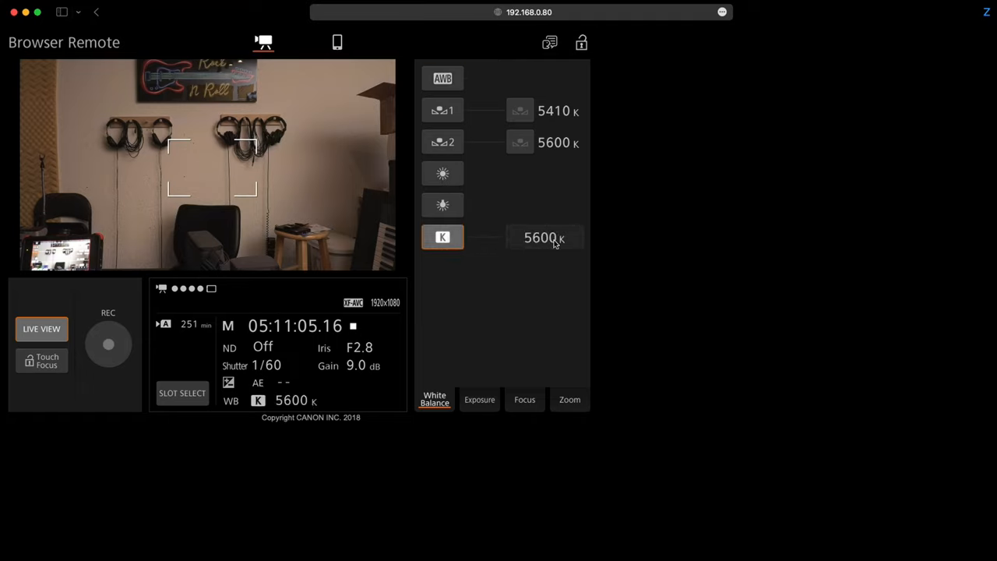
click(543, 238)
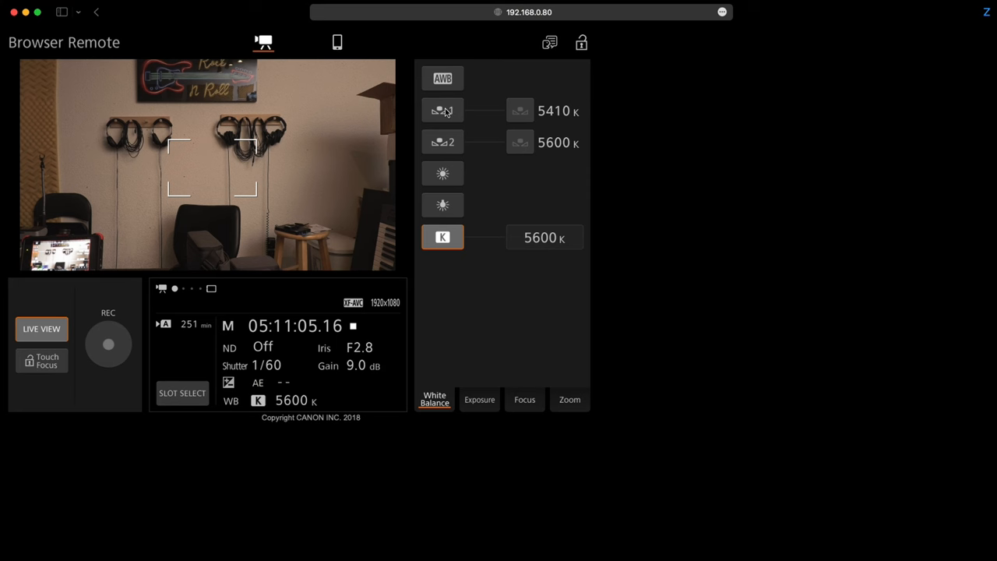
click(442, 110)
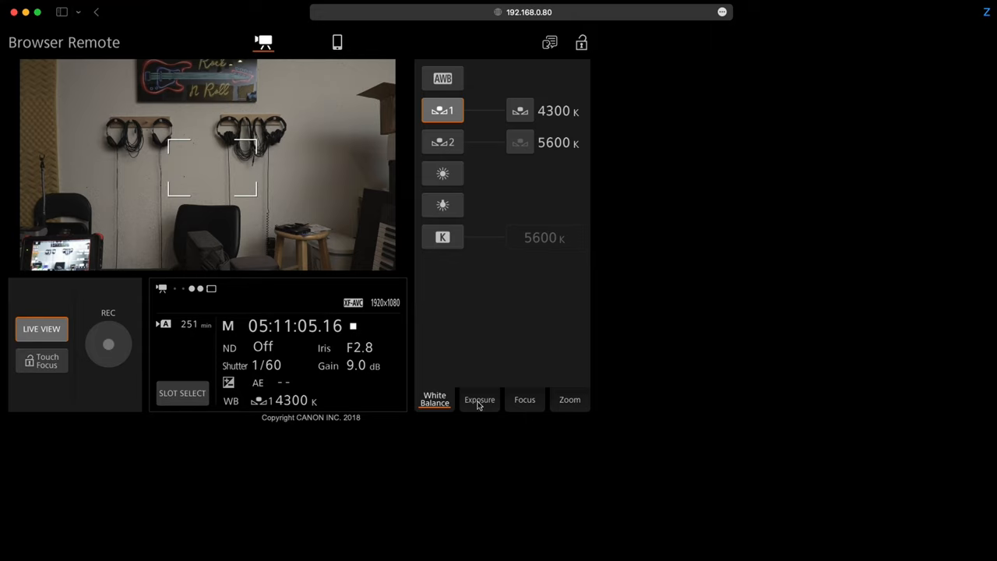
Review exposure mode M, iris F2.8, shutter 1/60 and gain 9.0 dB, then show focus controls
click(479, 399)
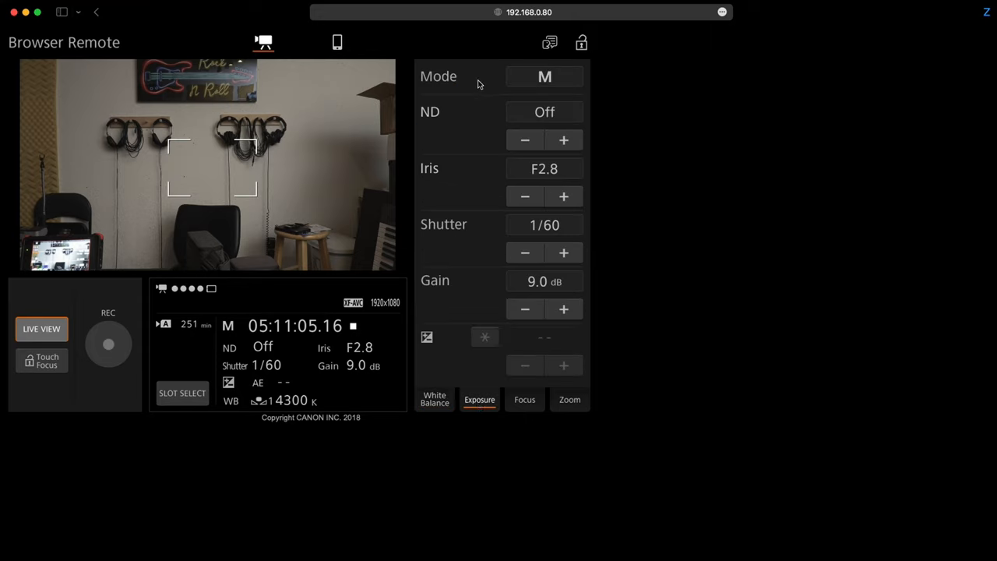
click(544, 76)
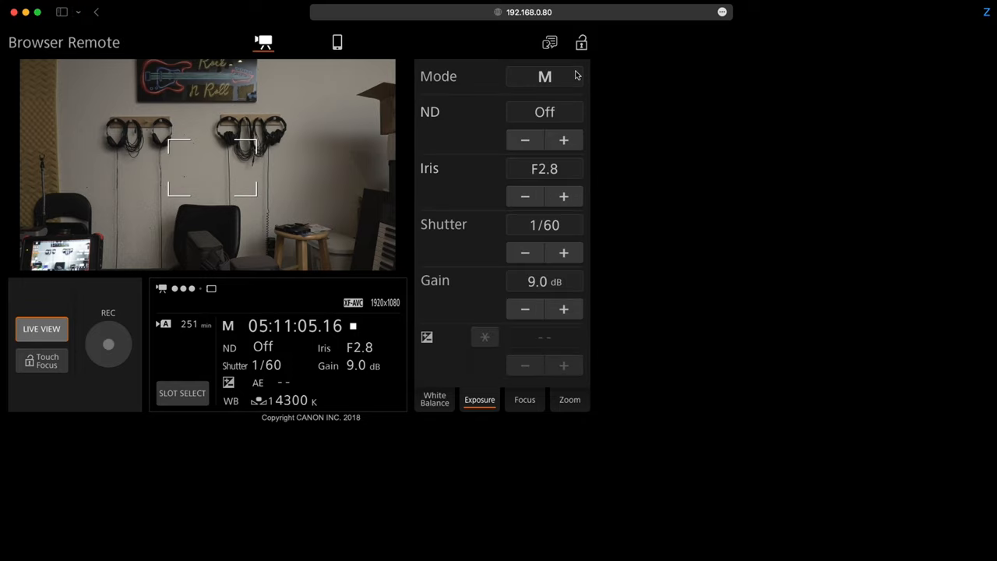
click(543, 112)
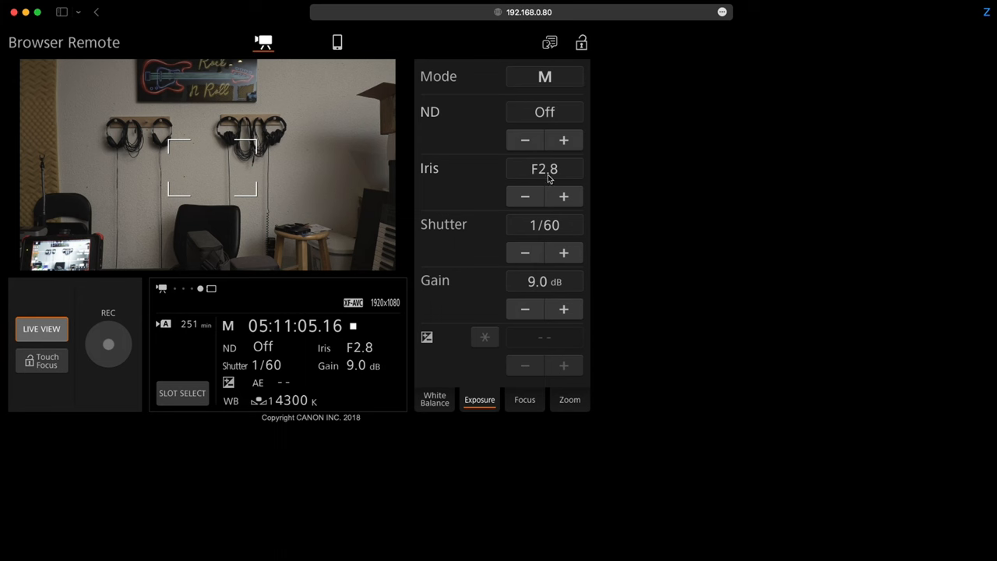
click(544, 168)
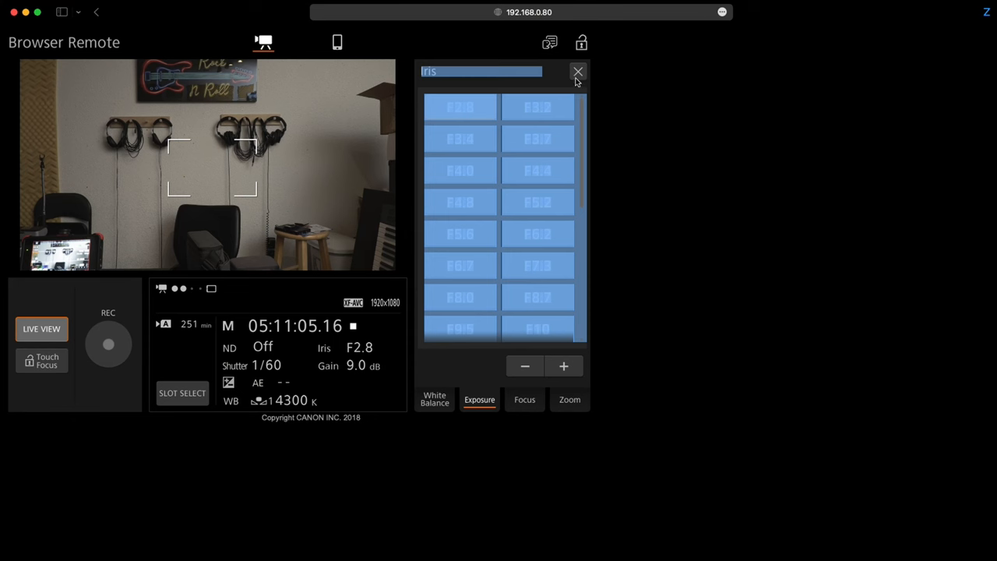
click(577, 72)
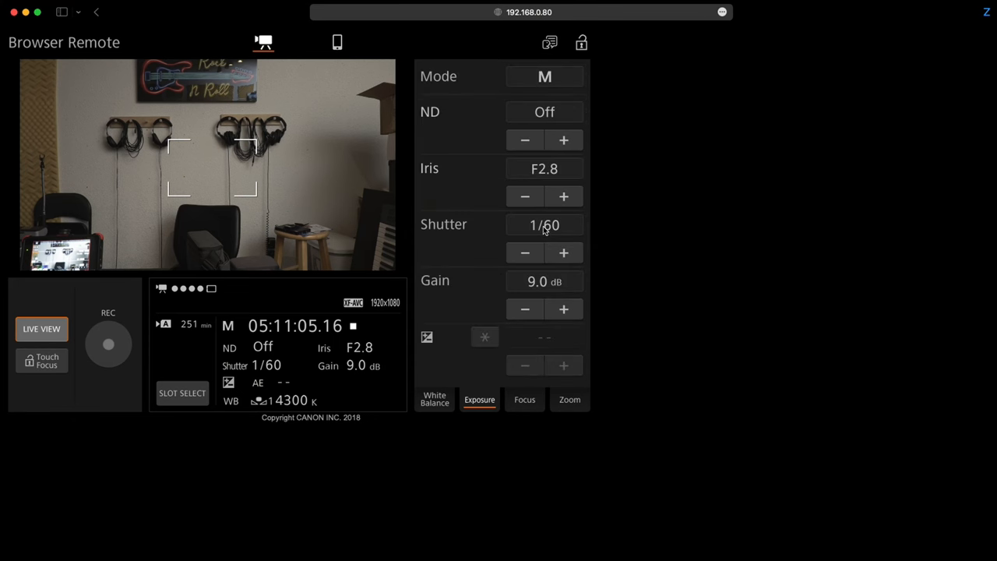
click(545, 224)
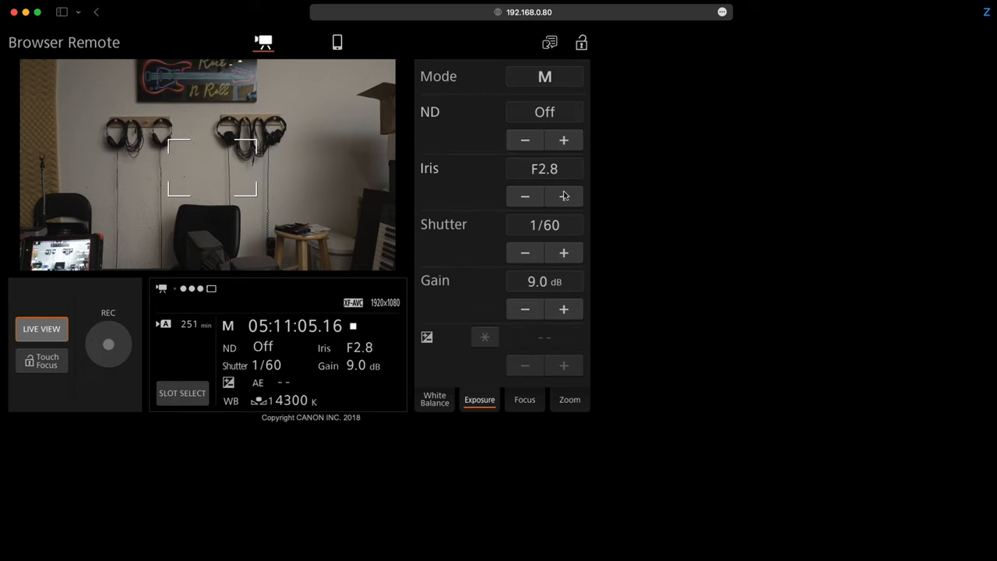
mouse_move(535, 286)
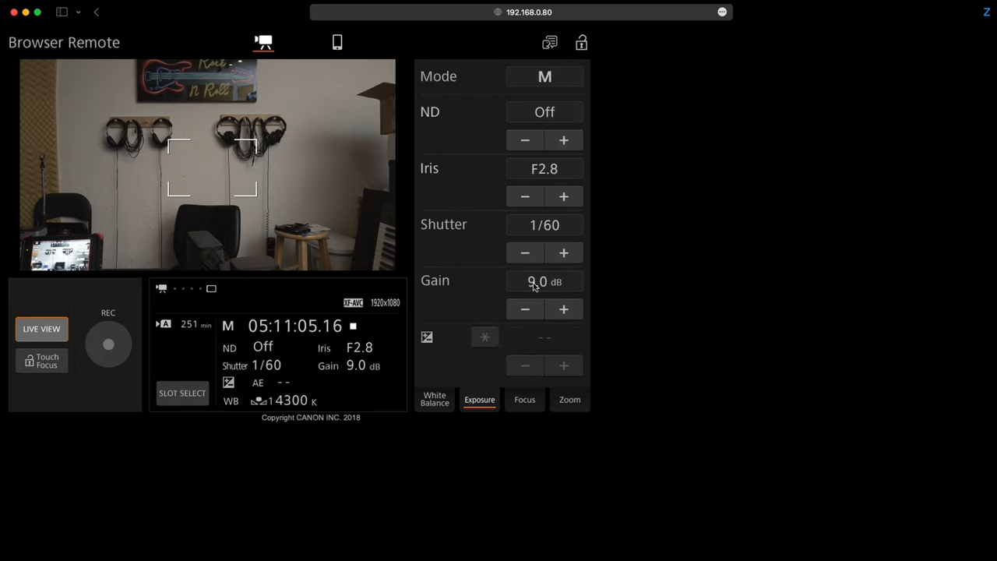
click(544, 281)
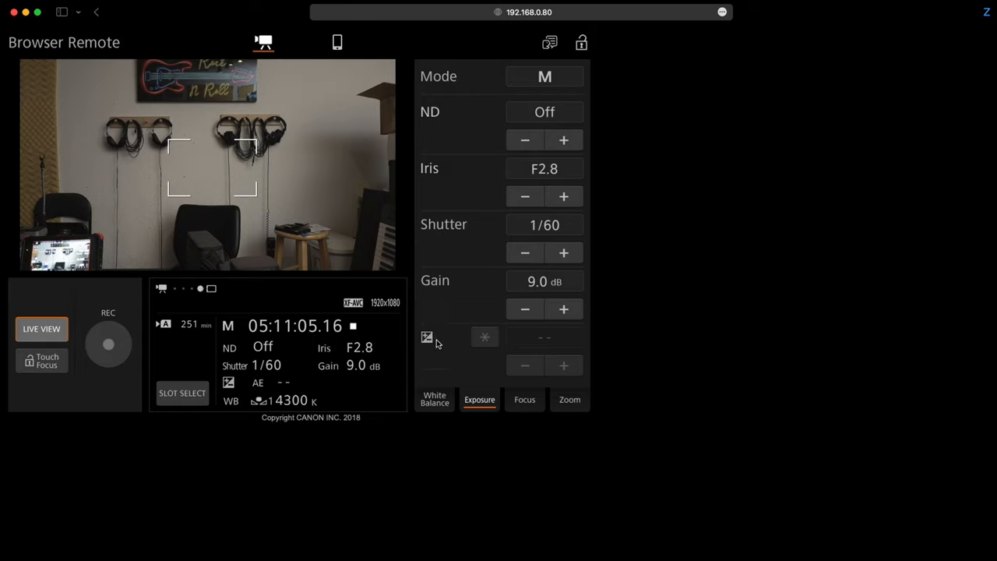
click(524, 399)
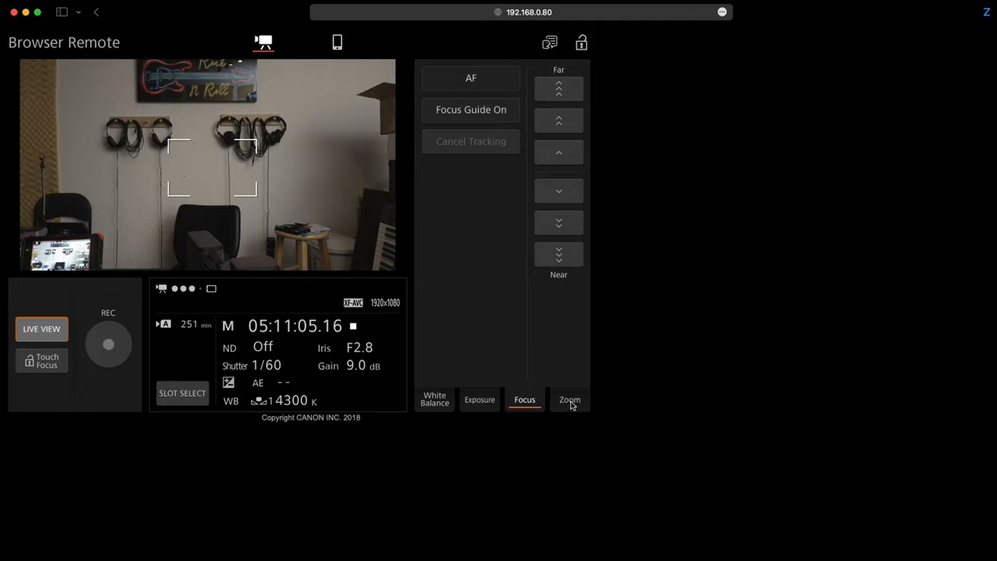
Show the zoom controls and zoom the lens back out to Wide
click(569, 400)
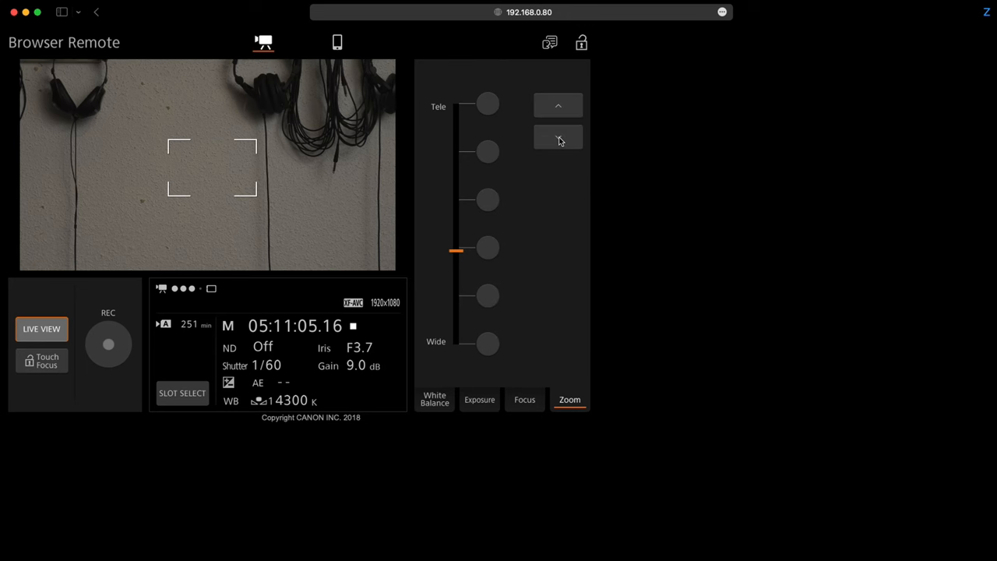
click(557, 137)
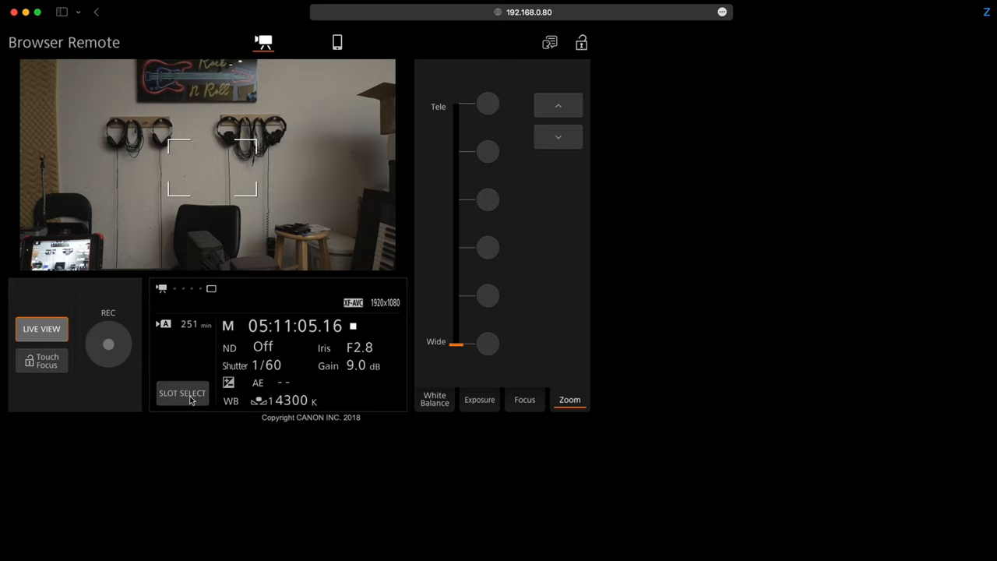
click(182, 392)
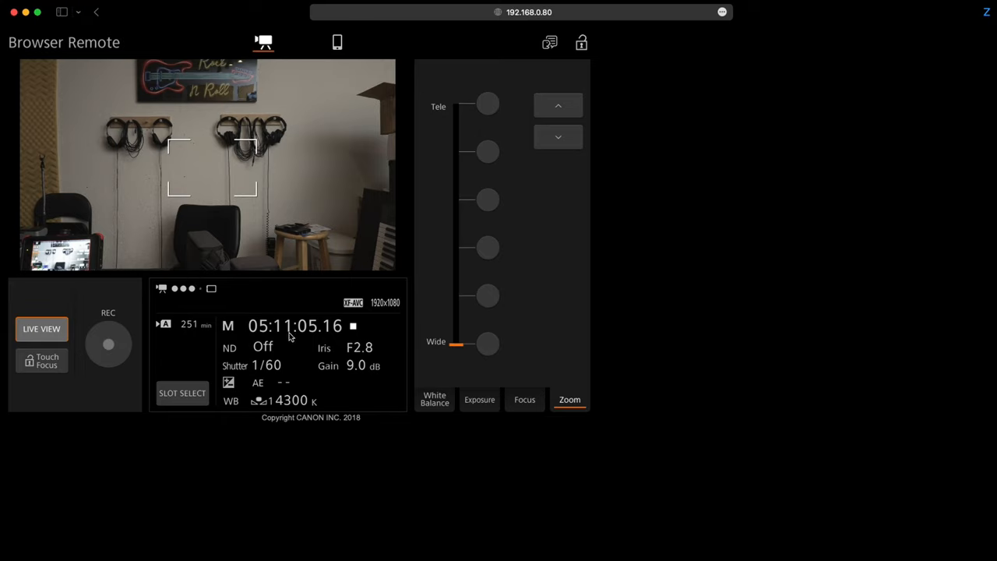
mouse_move(468, 198)
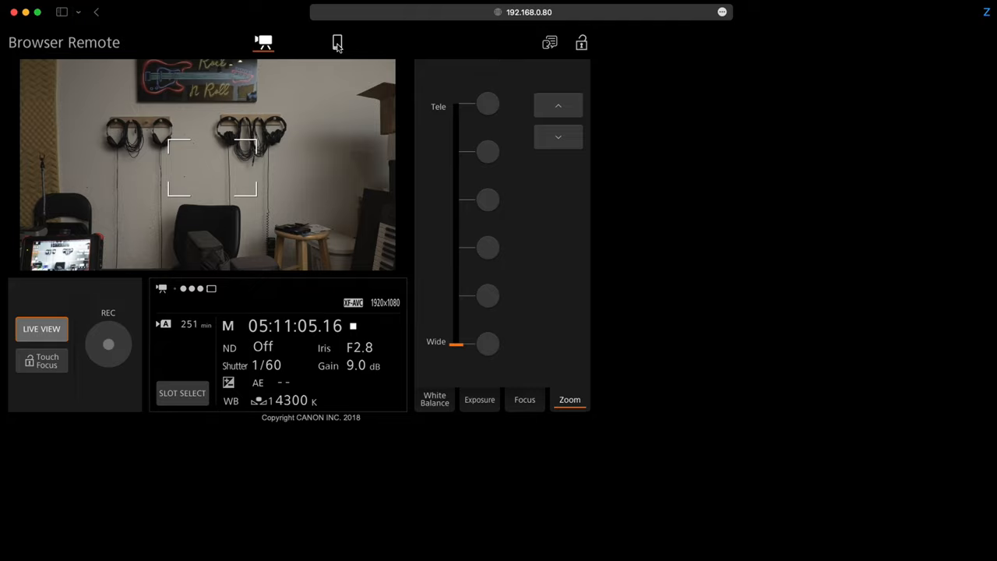
Switch Browser Remote to the smartphone layout, start live video, then restore the desktop layout
click(338, 42)
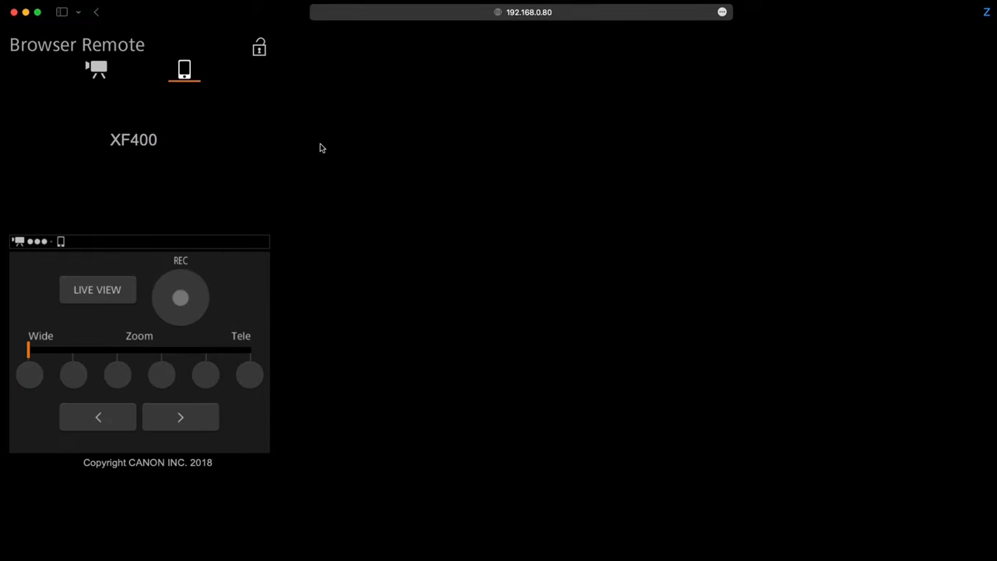
click(97, 289)
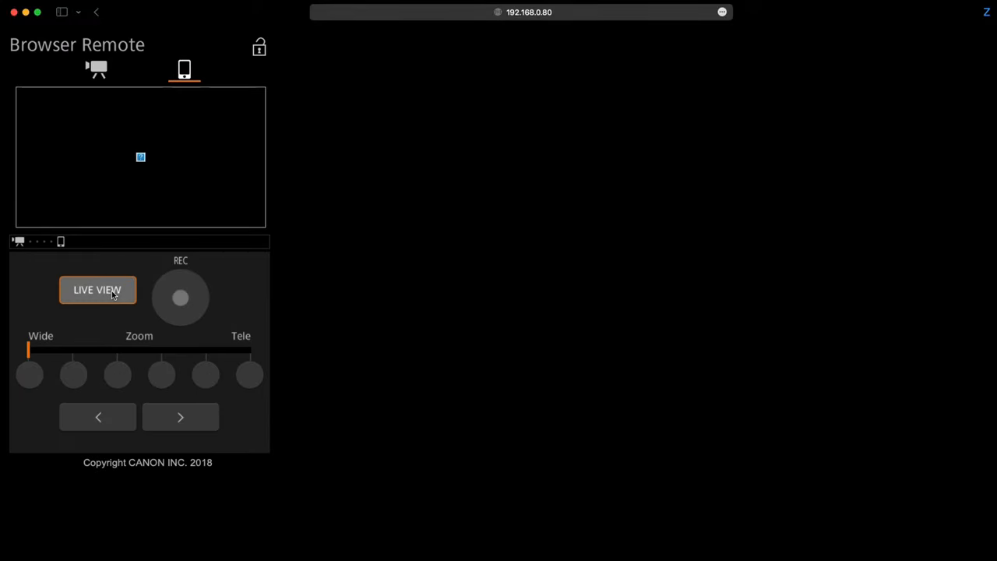
click(97, 290)
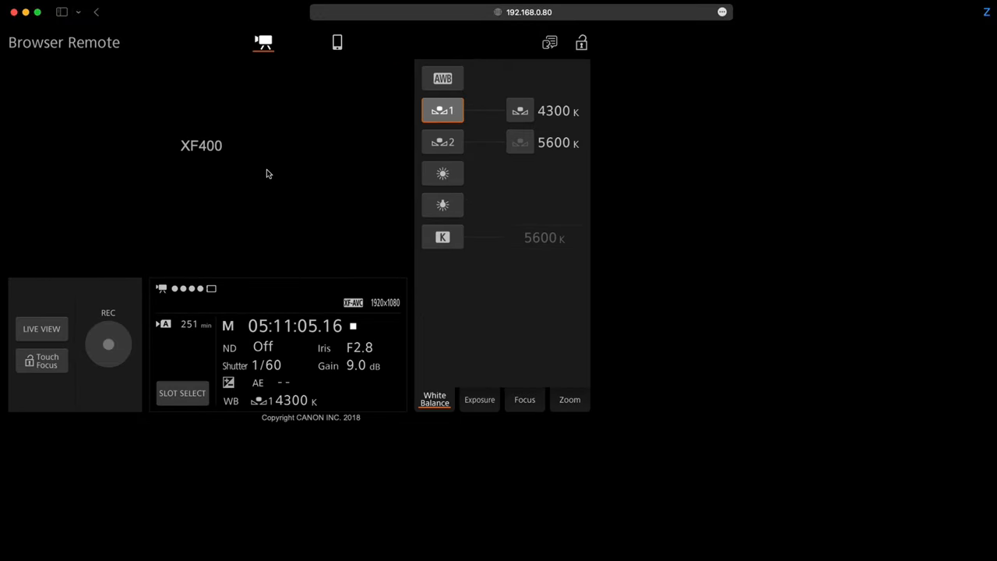
click(41, 328)
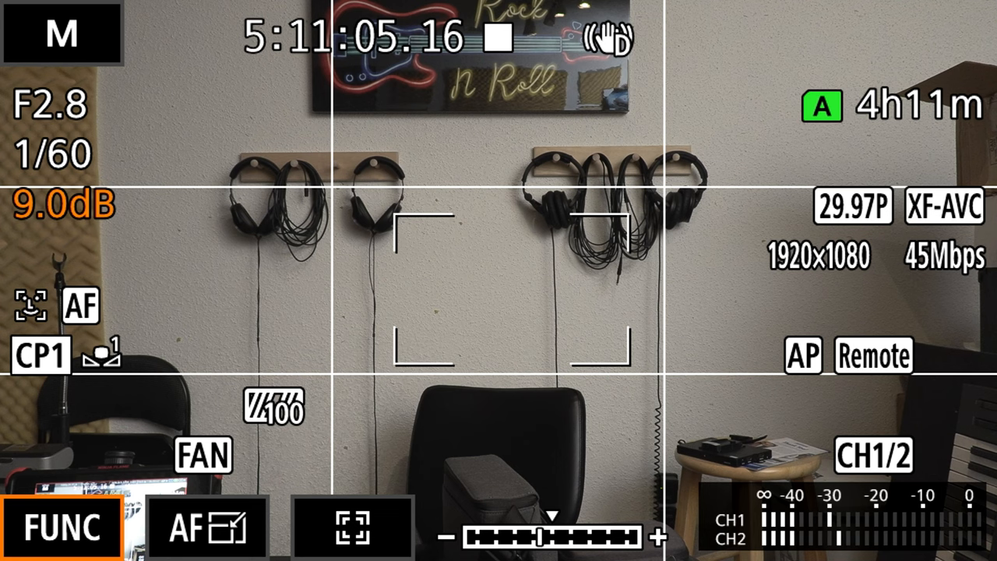